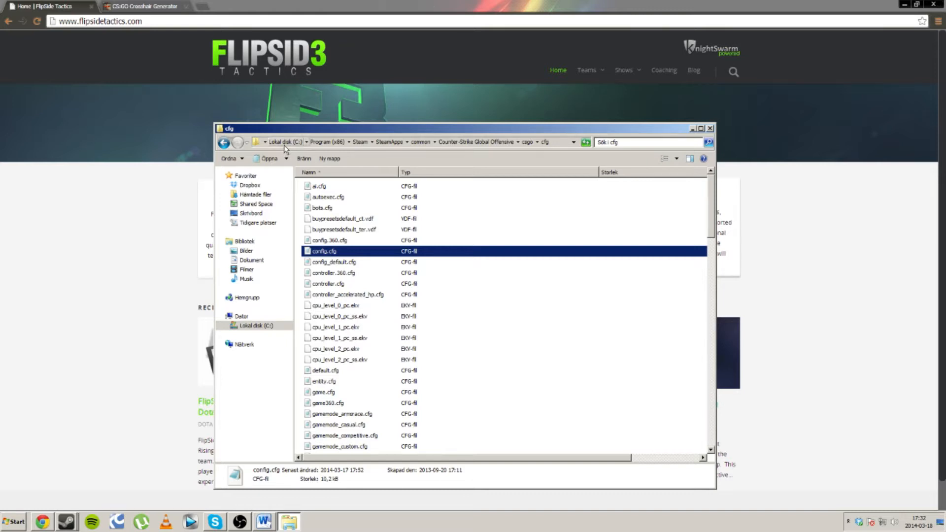
{"action": "mouse_move", "coordinate": [359, 147]}
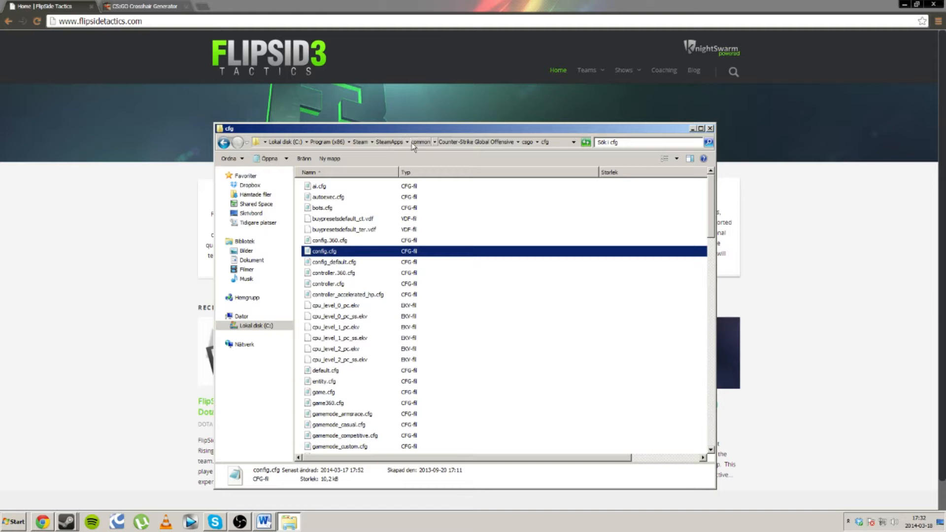
{"action": "mouse_move", "coordinate": [527, 154]}
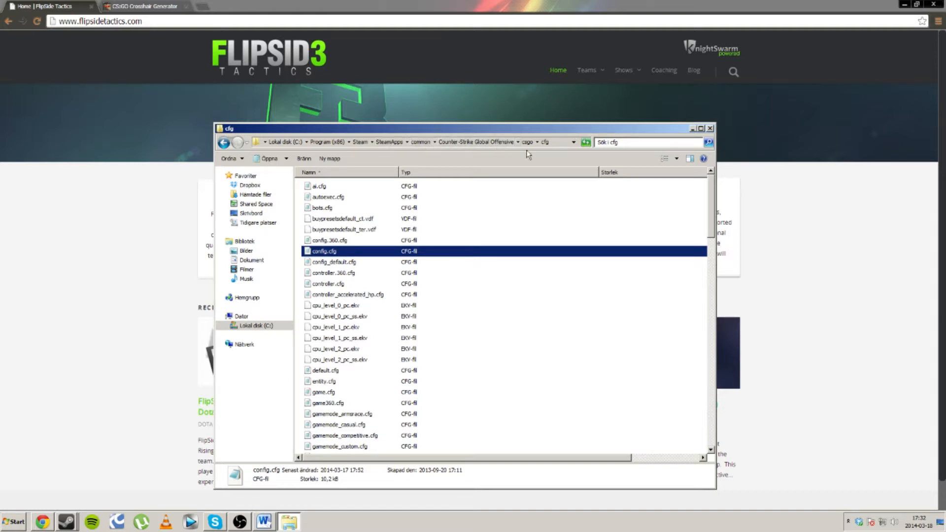
{"action": "mouse_move", "coordinate": [543, 149]}
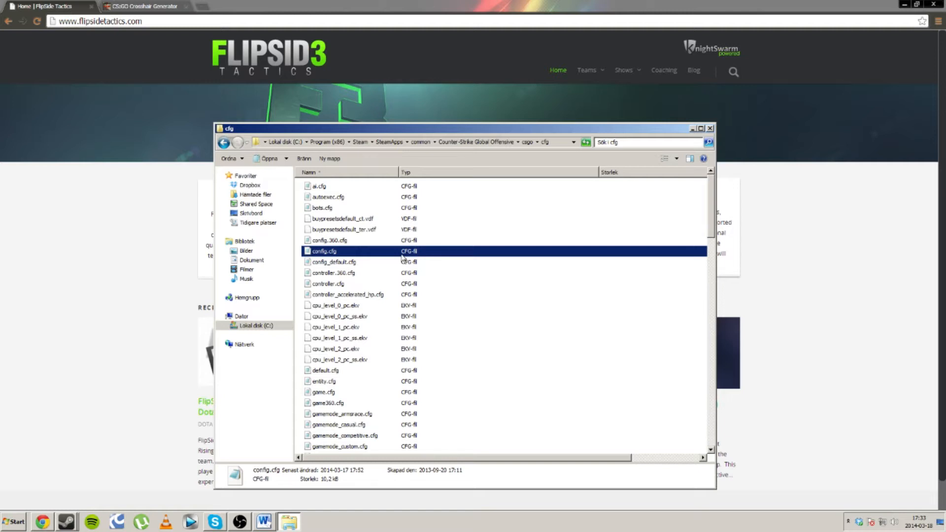
{"action": "mouse_move", "coordinate": [400, 260]}
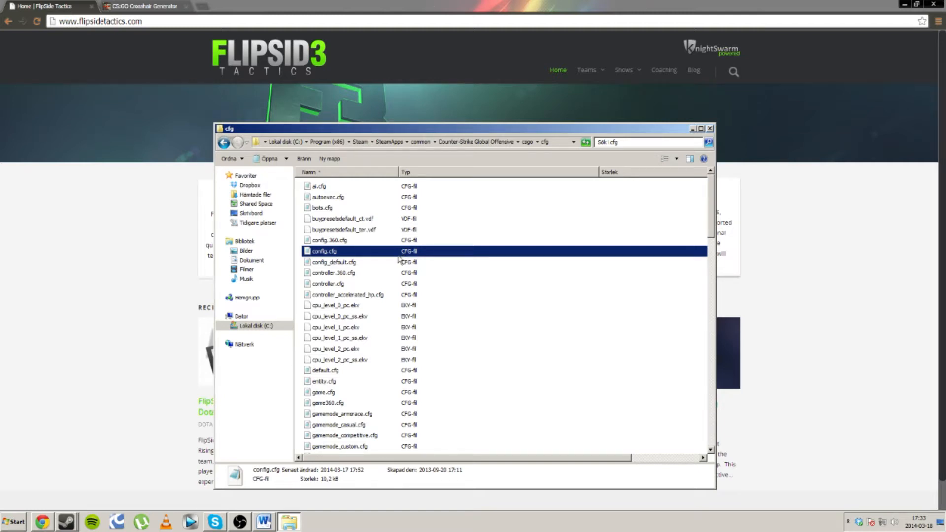
- Open config.cfg from the csgo cfg folder in Notepad++
{"action": "right_click", "coordinate": [324, 251]}
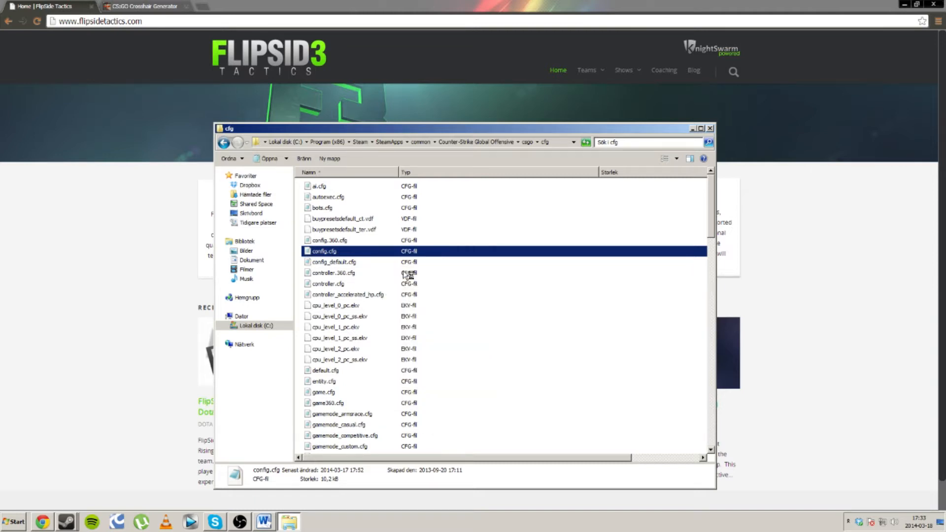
{"action": "double_click", "coordinate": [325, 250]}
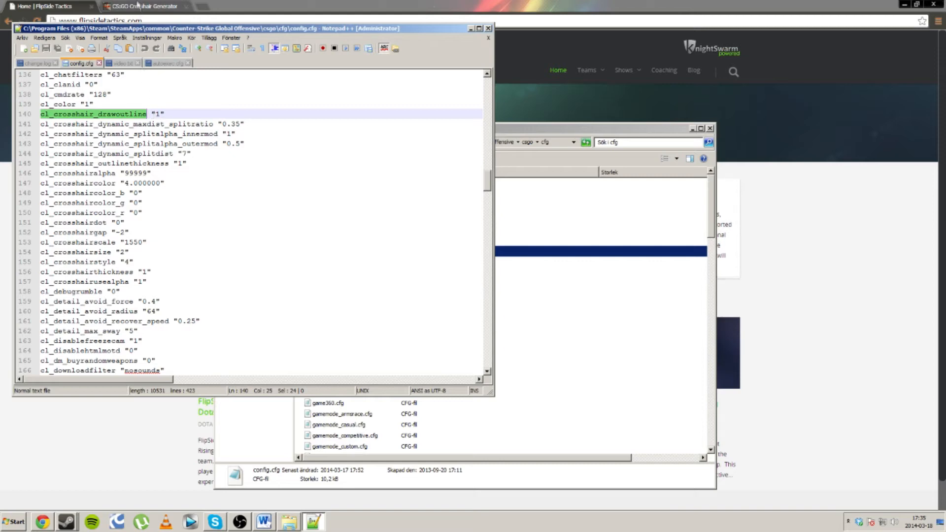
- Switch to the CS:GO Crosshair Generator page in the browser
{"action": "left_click", "coordinate": [142, 6]}
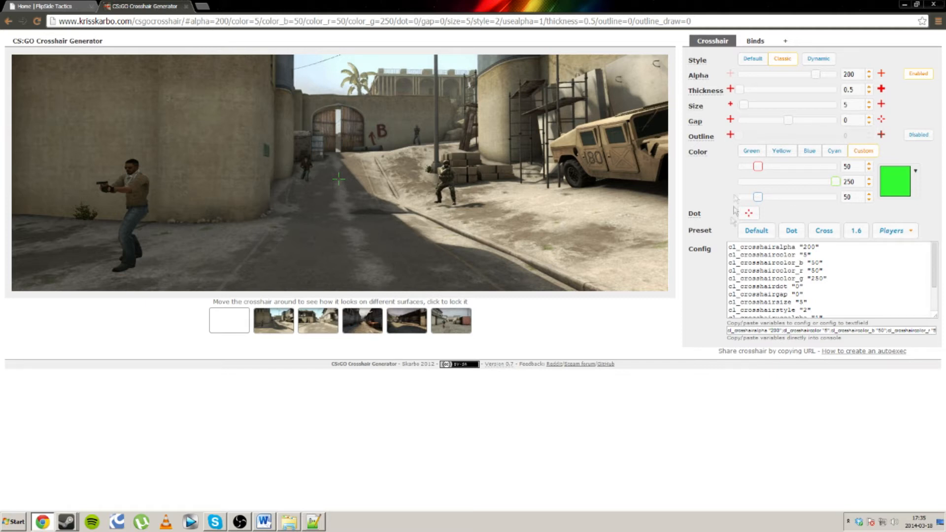
- Raise the green crosshair's thickness to 55.5 and size to 46
{"action": "left_click_drag", "start_coordinate": [739, 89], "coordinate": [772, 89]}
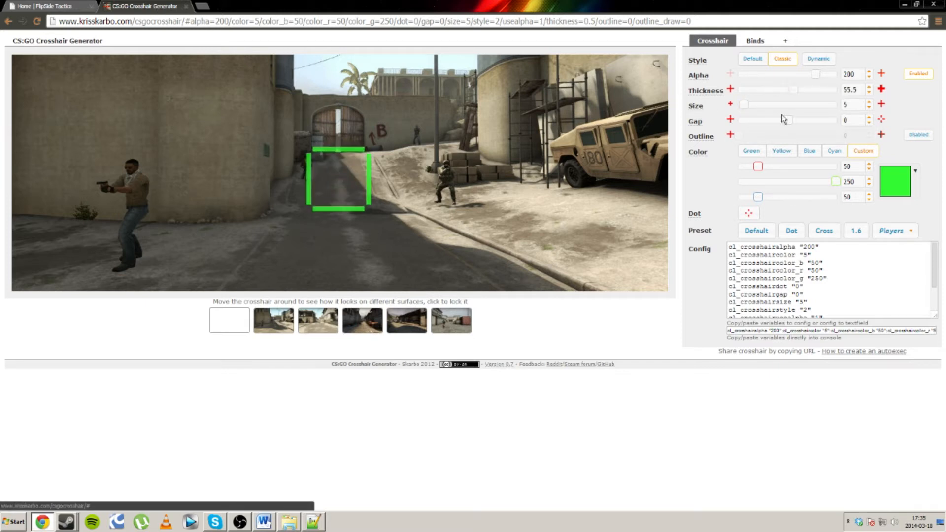
{"action": "left_click_drag", "start_coordinate": [745, 104], "coordinate": [784, 105]}
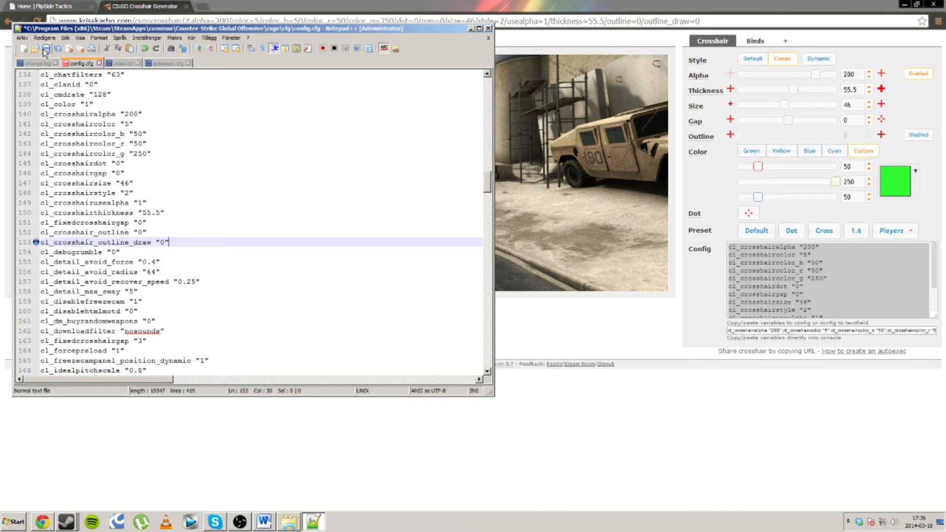
- Save config.cfg with the pasted green, size 46, thickness 55.5 crosshair lines
{"action": "left_click", "coordinate": [46, 48]}
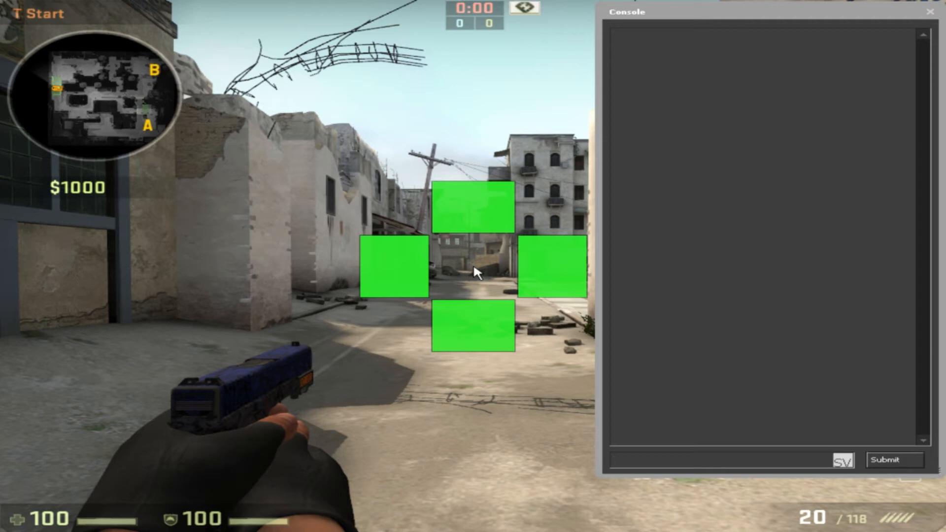
- Type cl_crosshairsize into the in-game console
{"action": "type", "text": "cl_crosshairsize"}
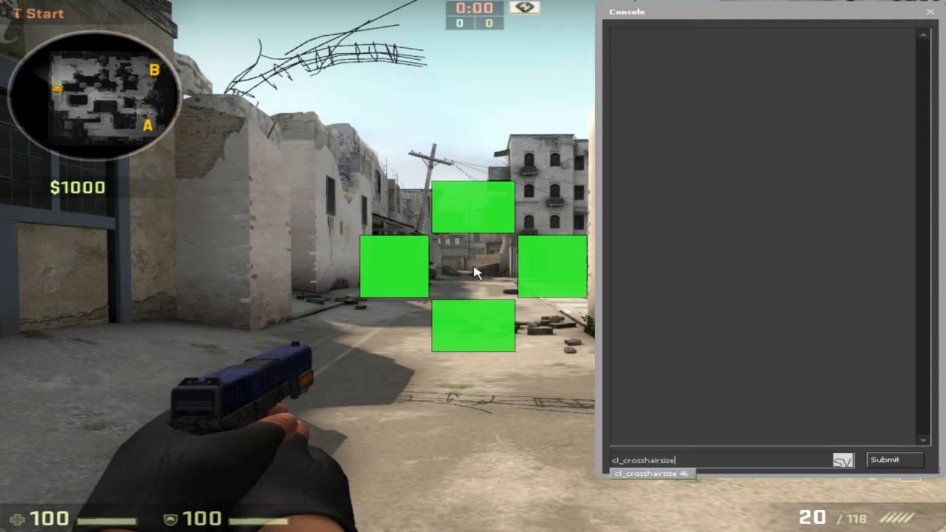